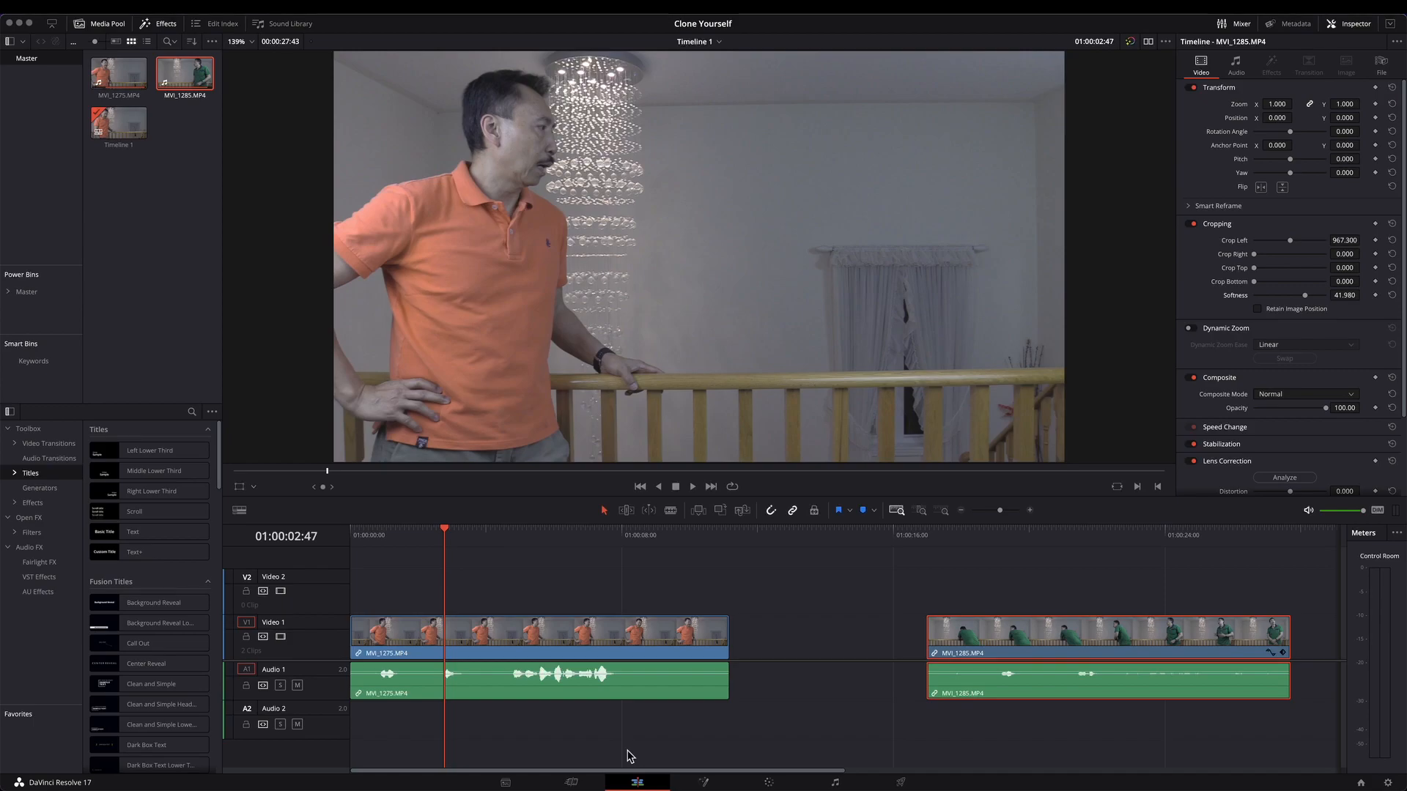
mouse_move(525, 649)
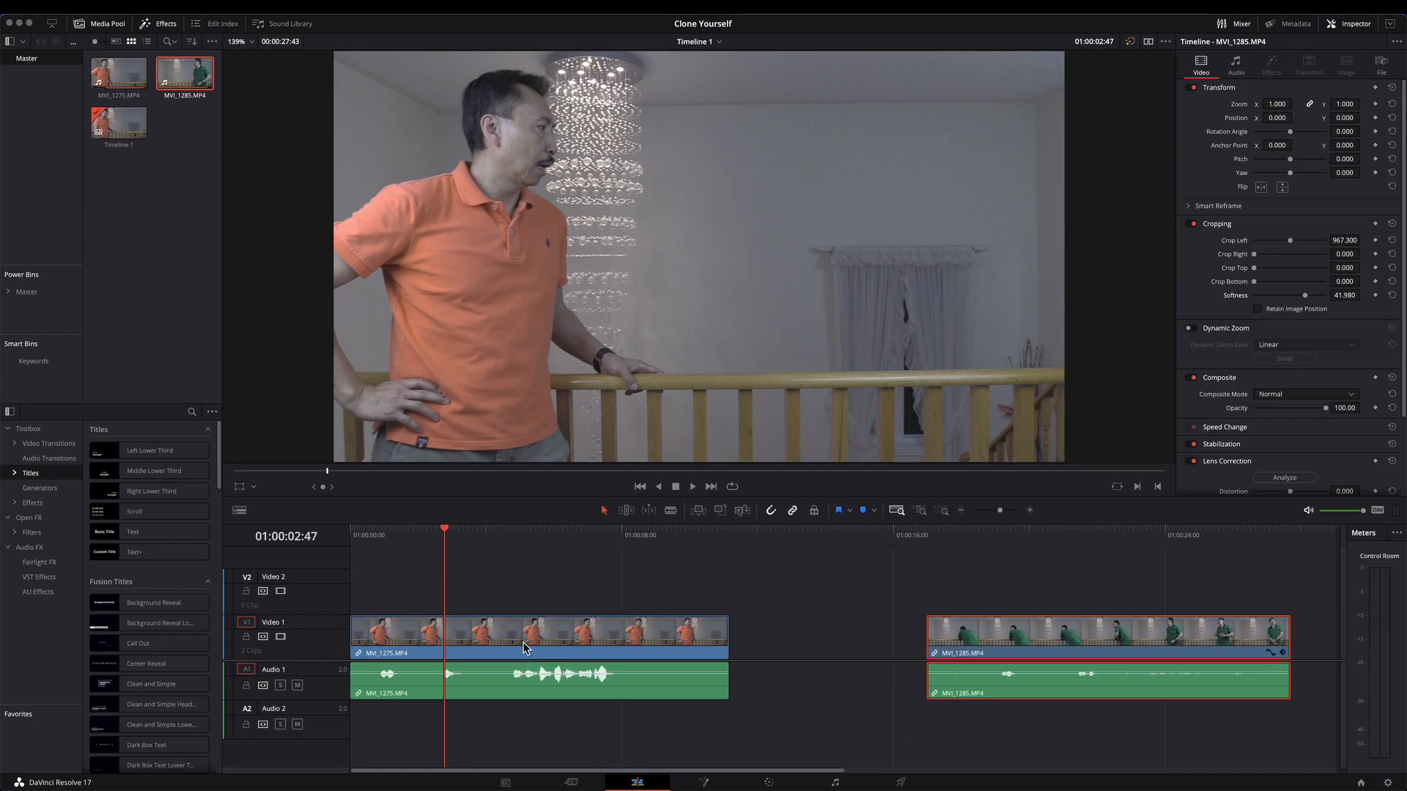
mouse_move(517, 644)
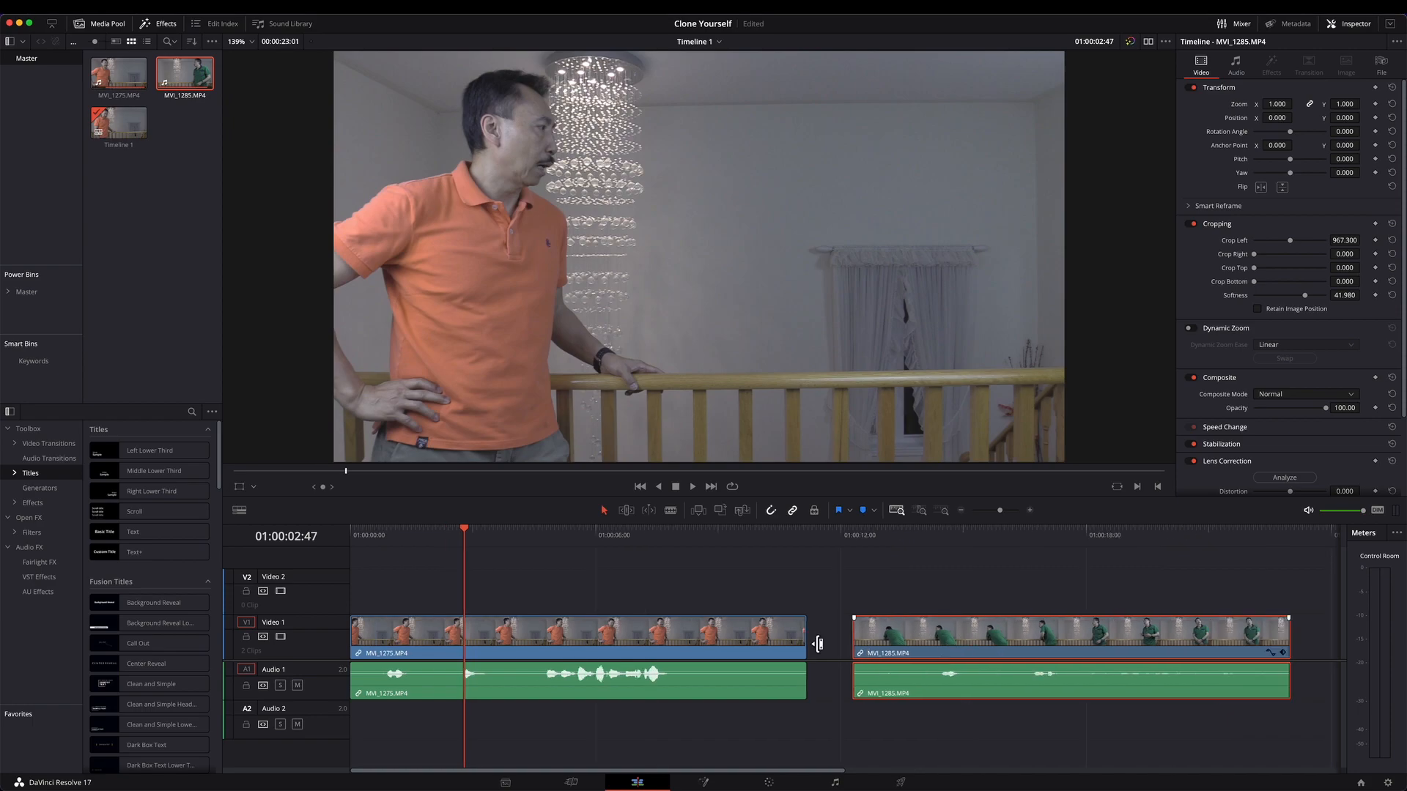
mouse_move(478, 542)
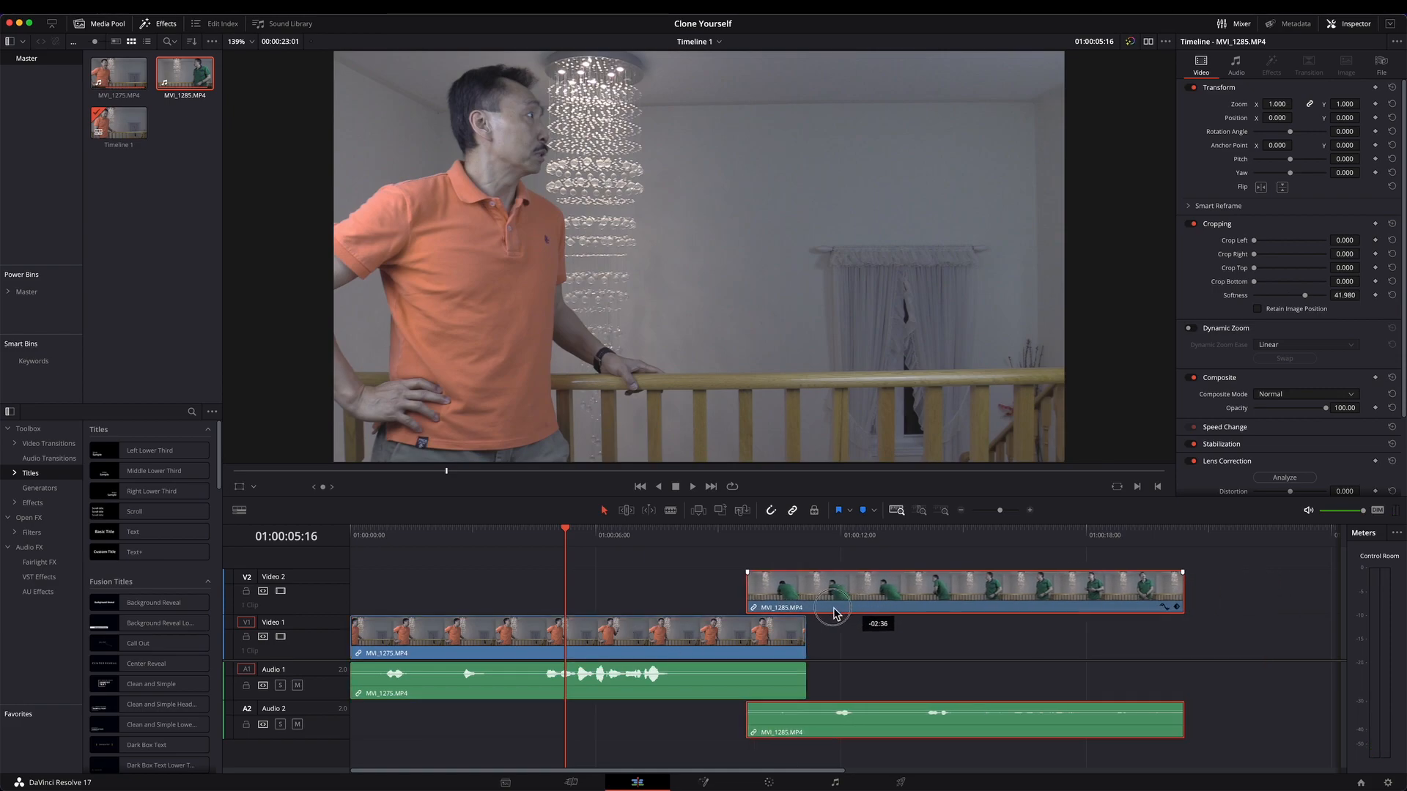
Step: Move MVI_1285 onto Video 2 at the timeline start, directly above MVI_1275
left_click_drag(833, 592, 459, 592)
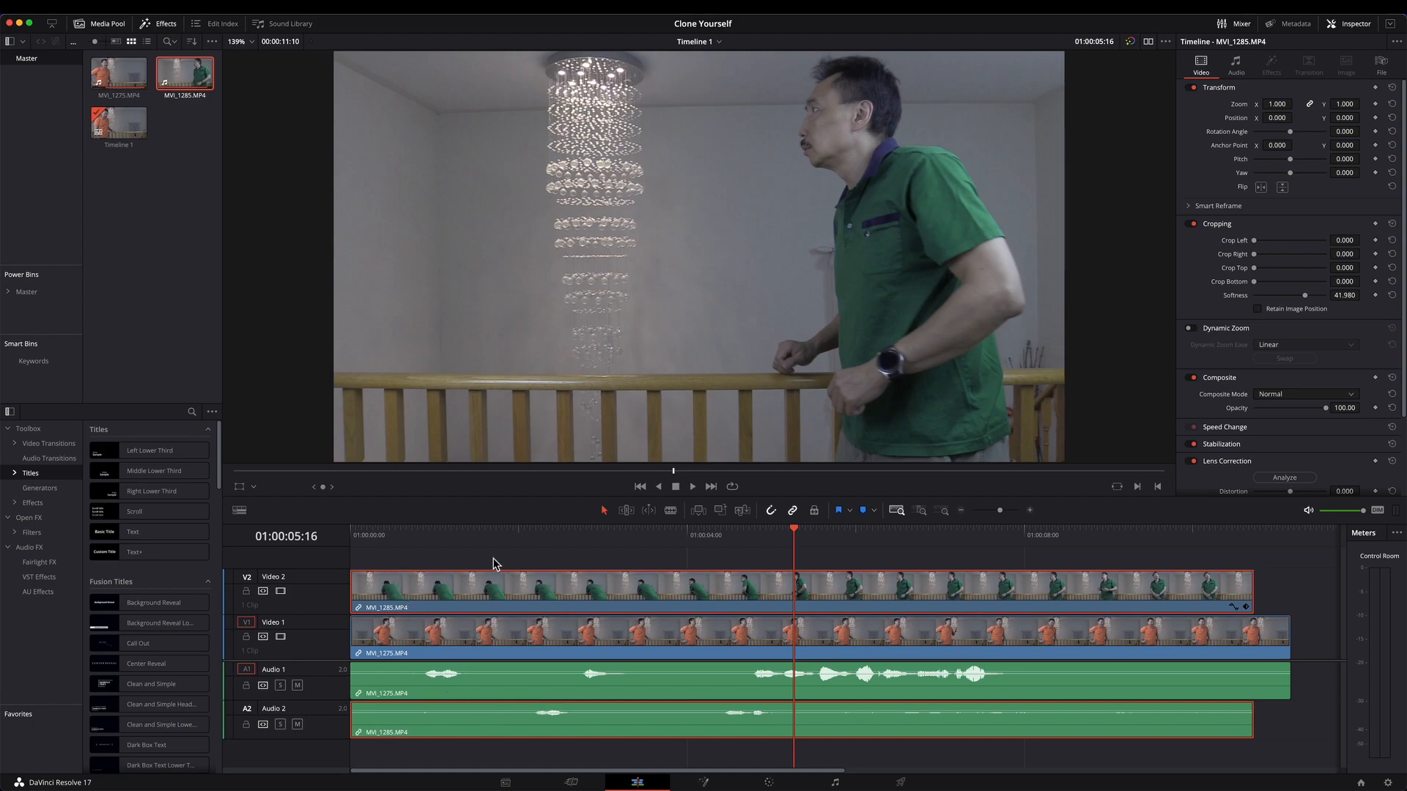
left_click(425, 545)
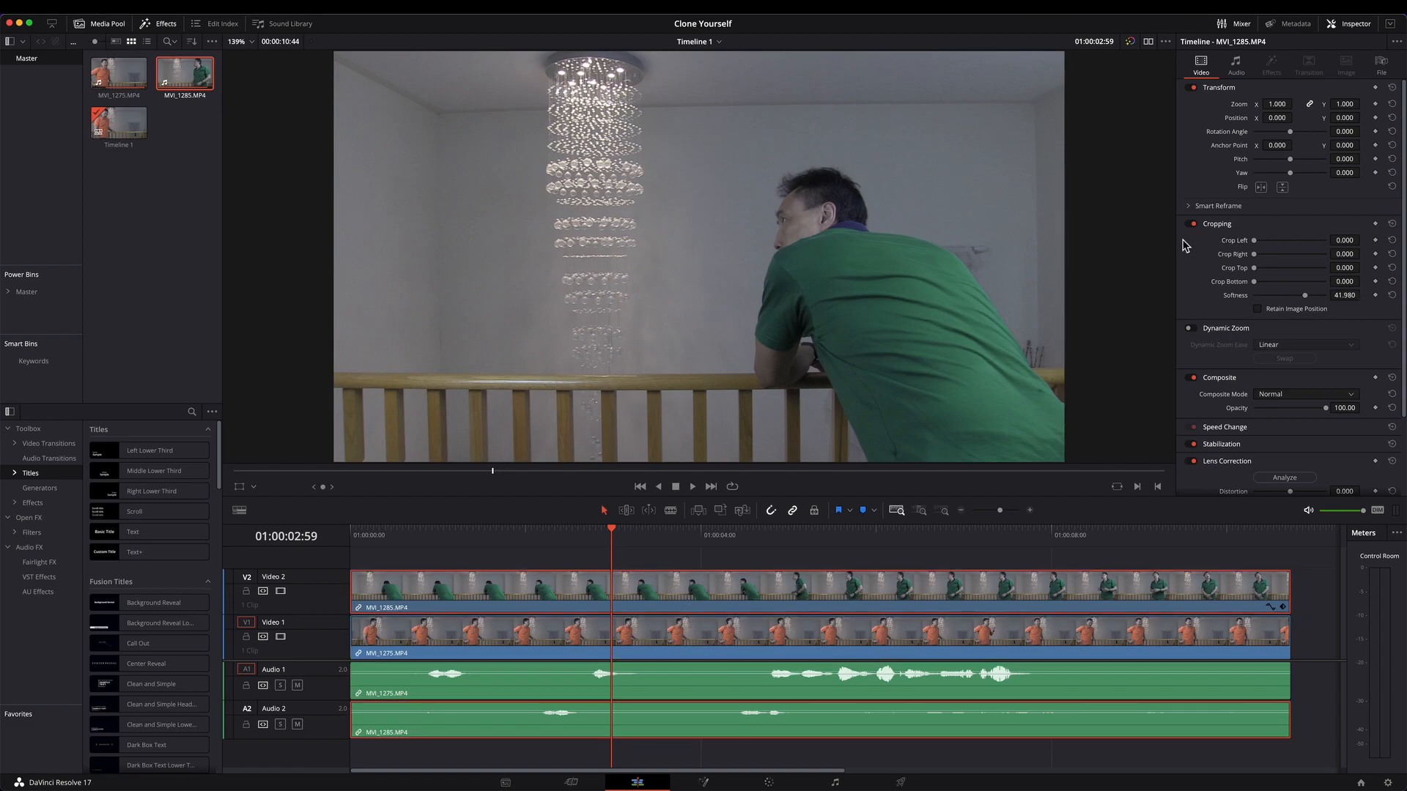
mouse_move(1073, 215)
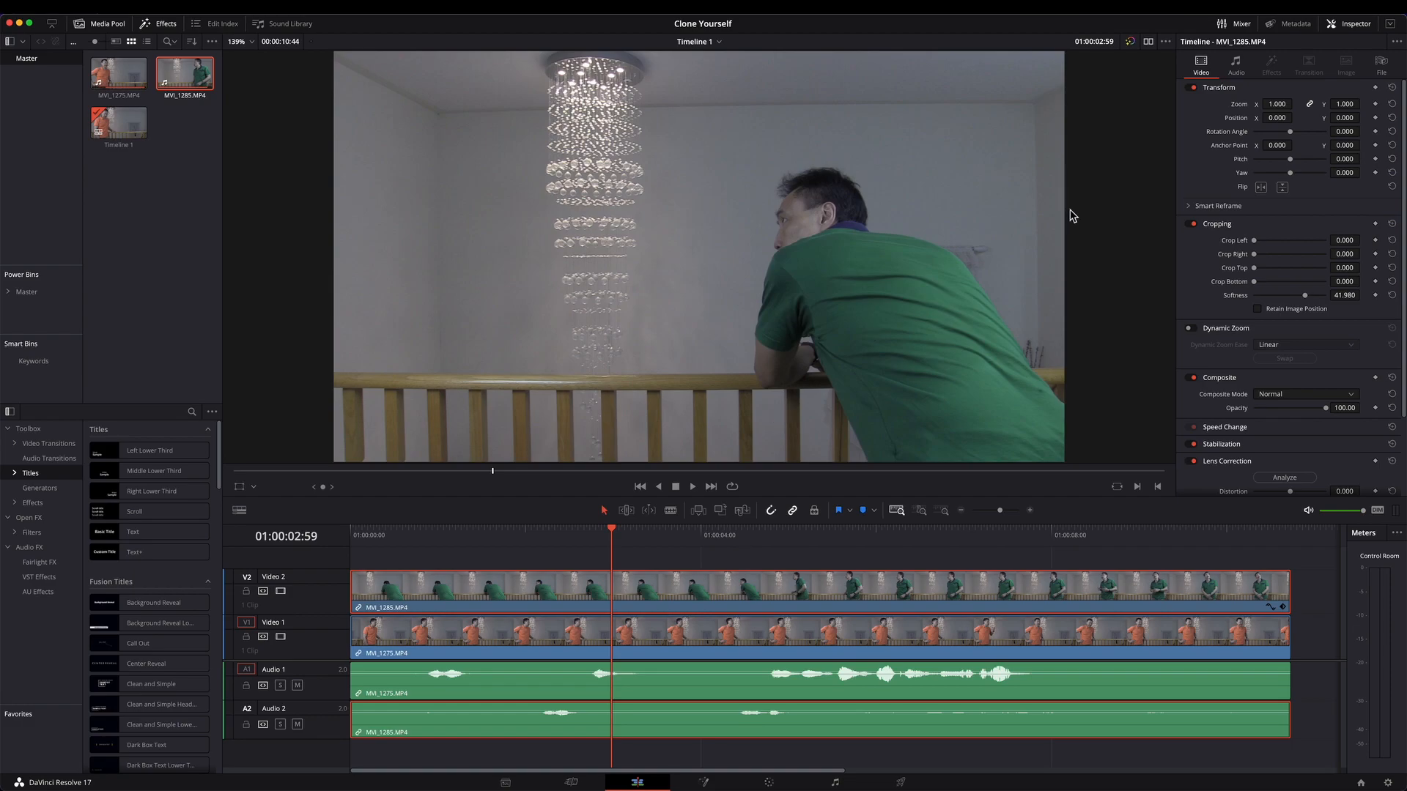
mouse_move(1351, 47)
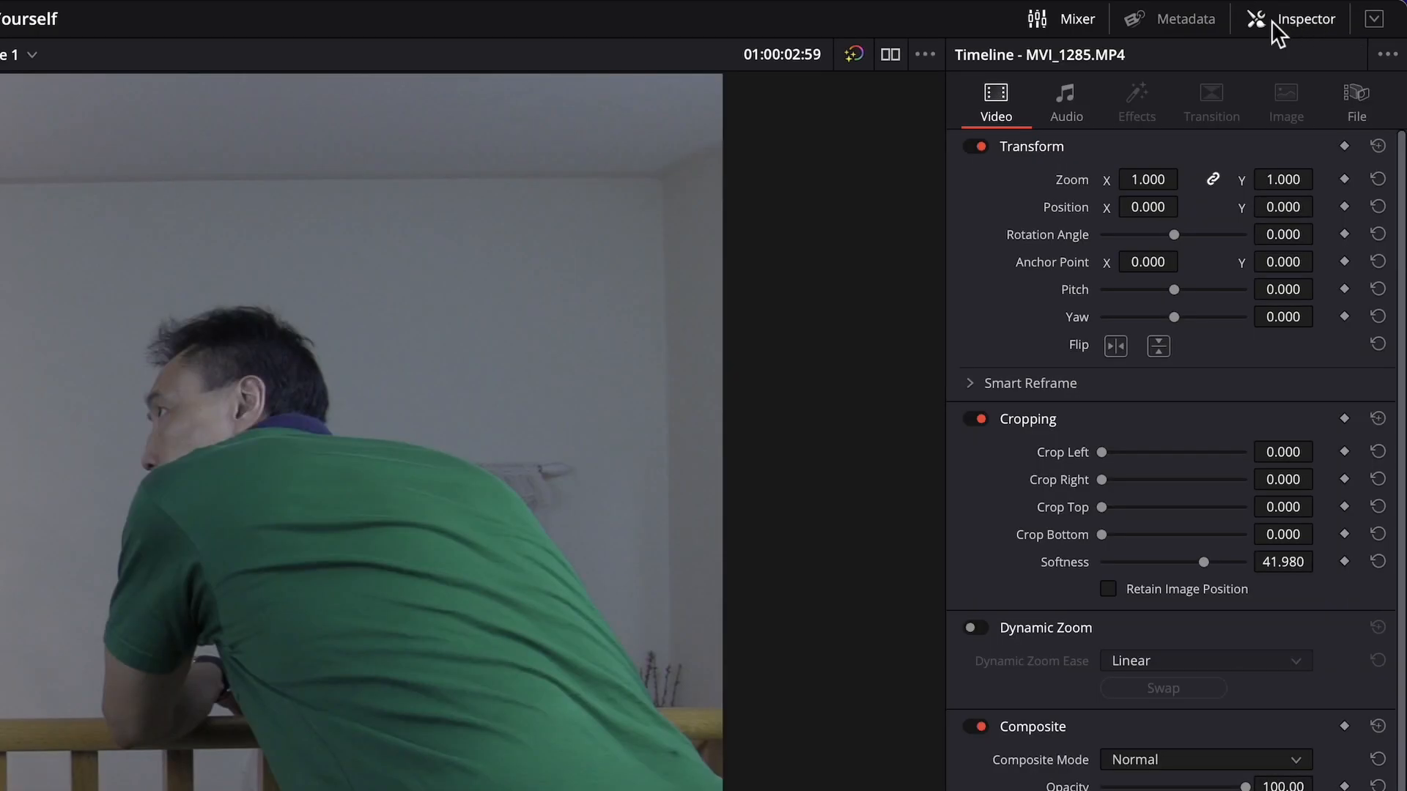
mouse_move(1092, 301)
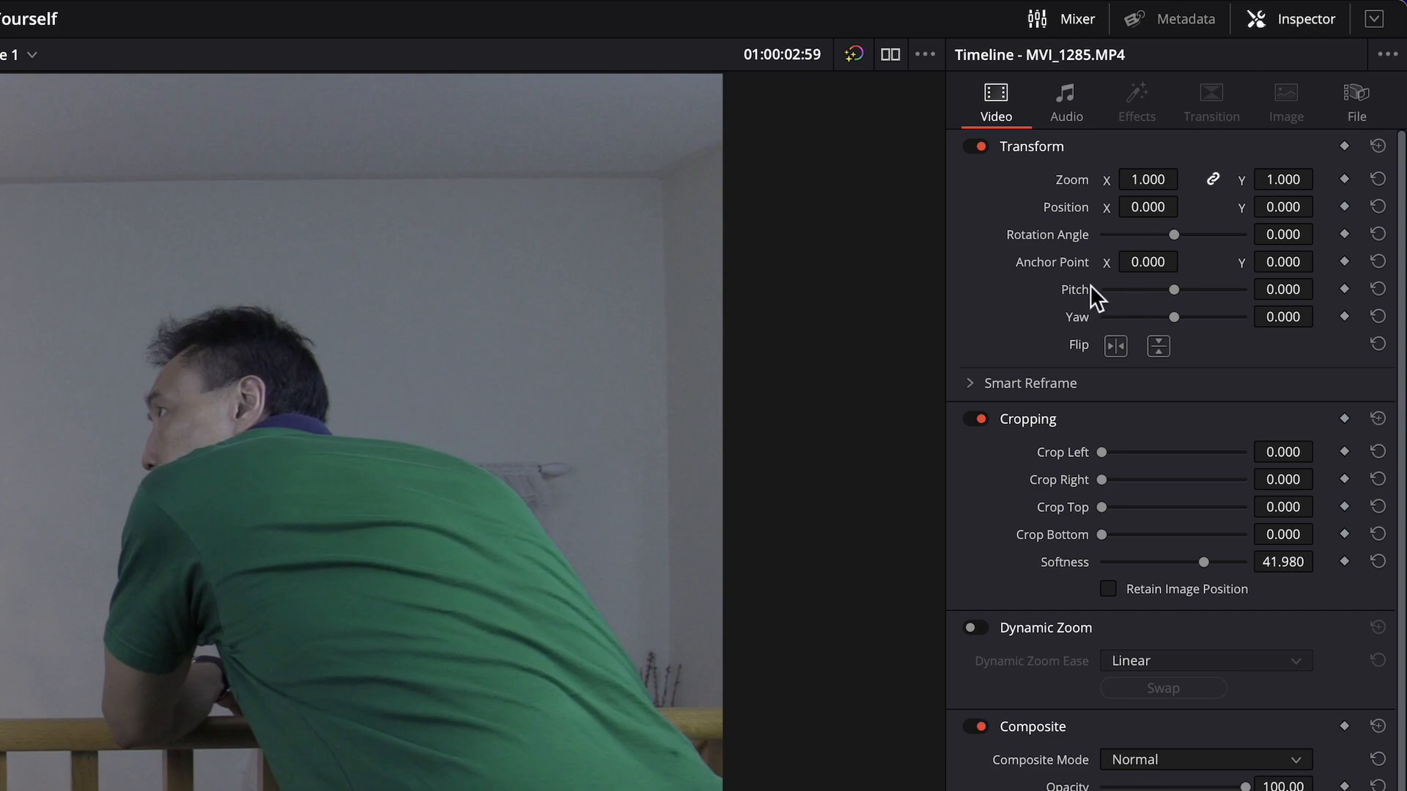
mouse_move(1029, 453)
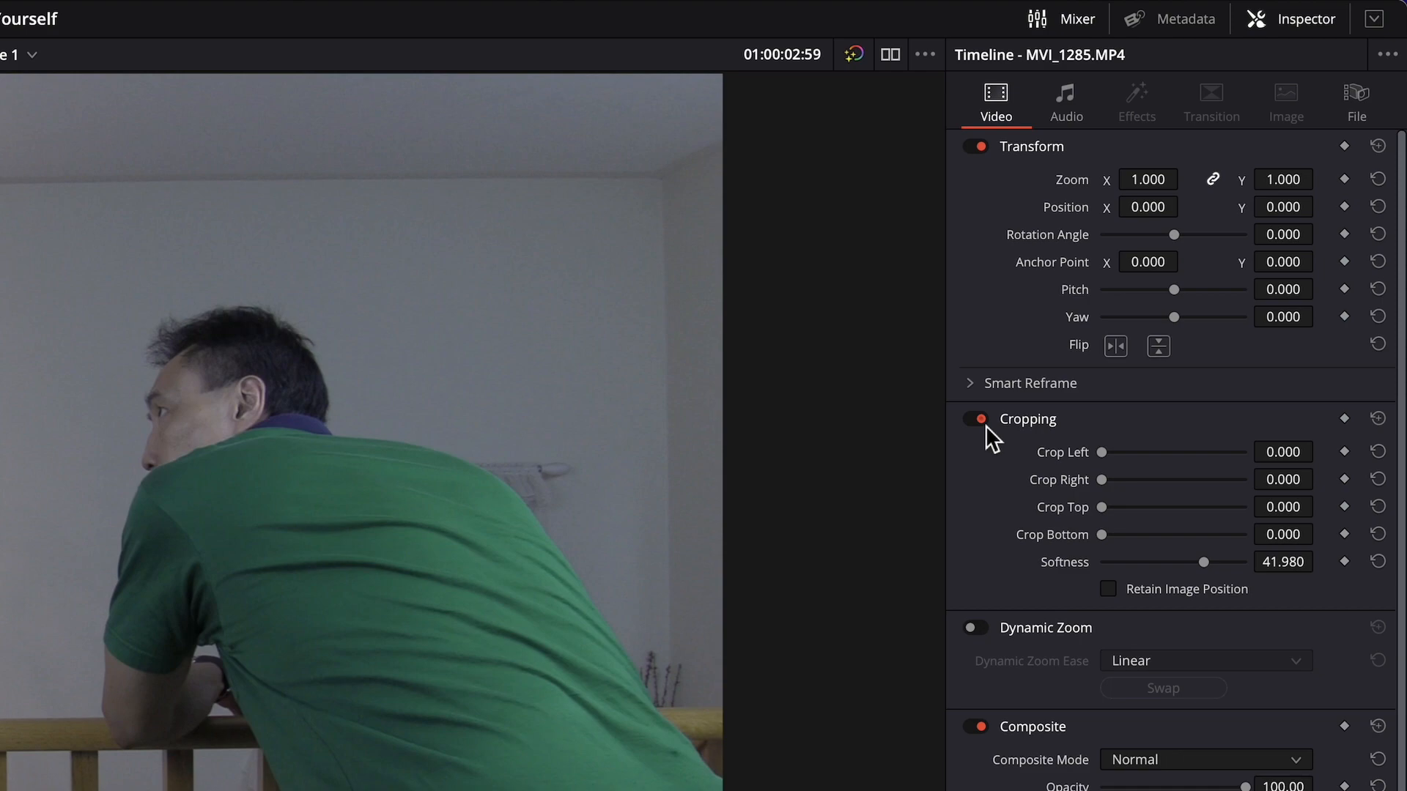
mouse_move(1034, 480)
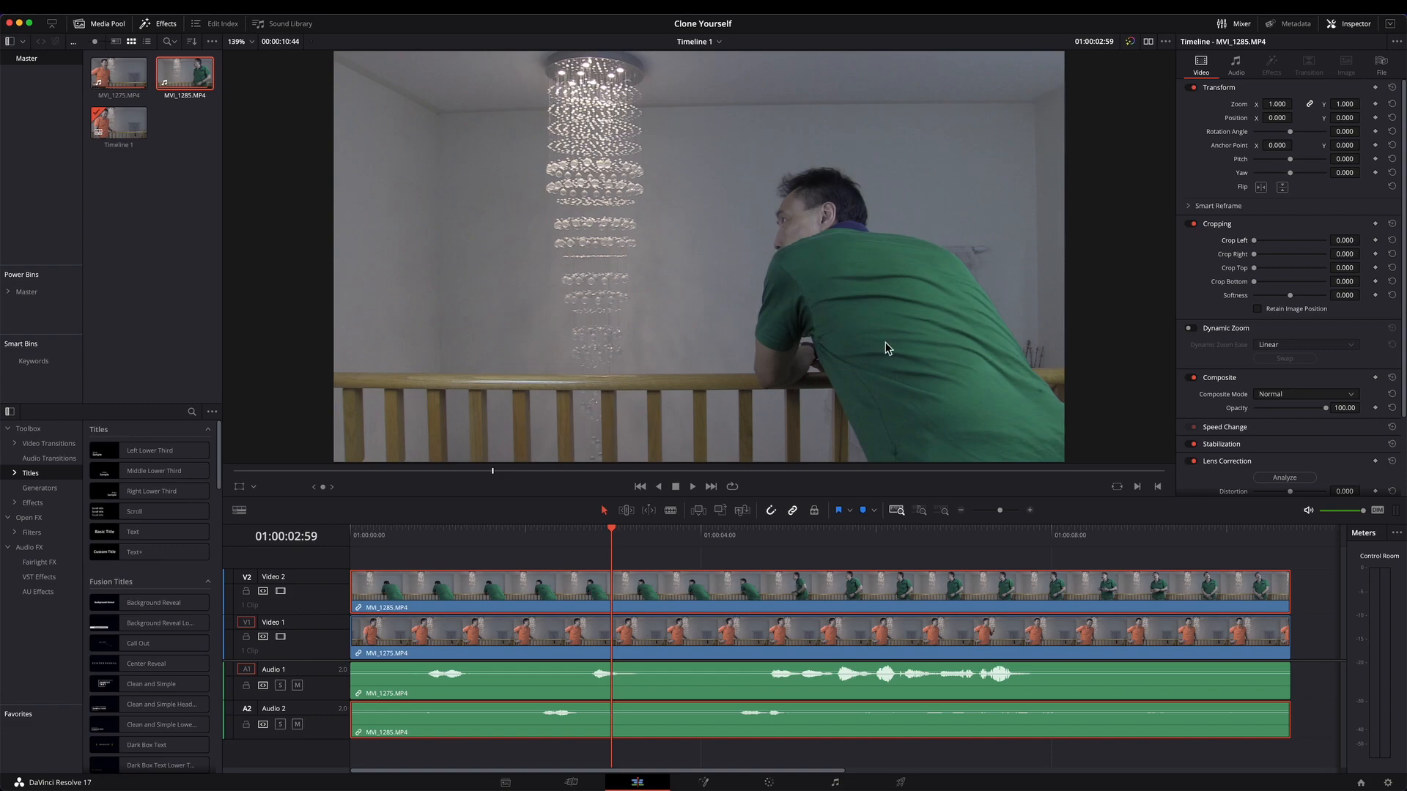
mouse_move(1258, 247)
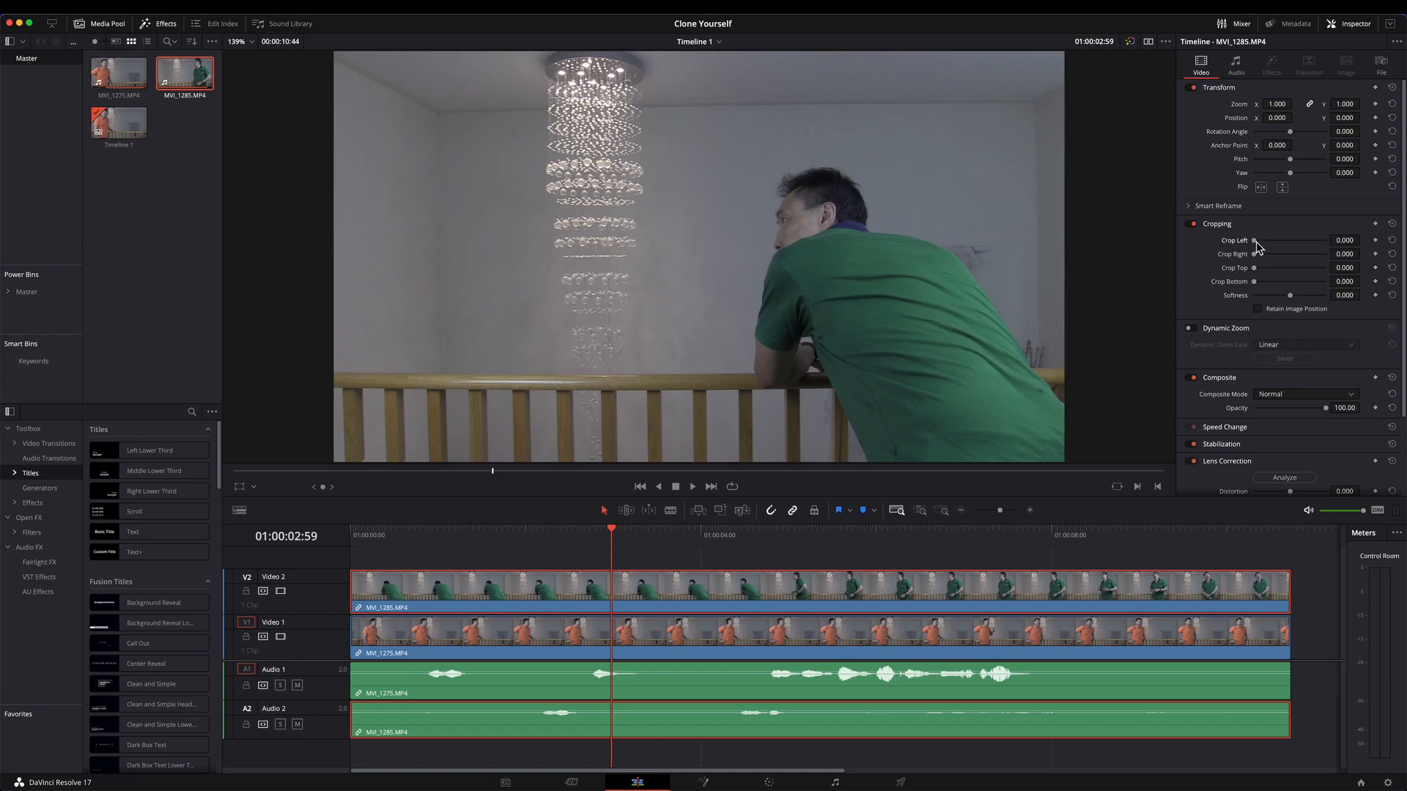
Step: Raise Crop Left on MVI_1285 to 967.300 so the orange-shirt man shows
left_click_drag(1256, 239, 1275, 240)
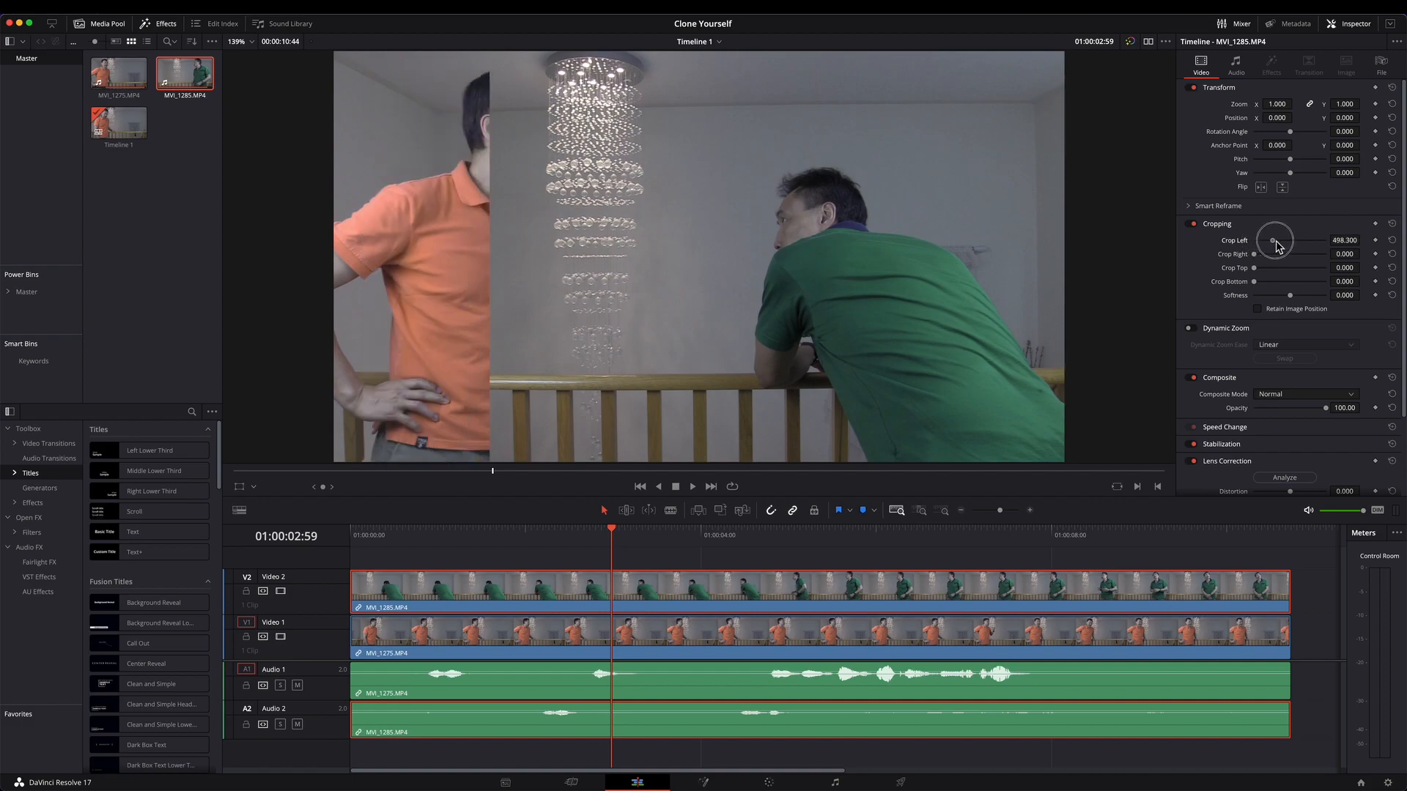
left_click_drag(1274, 241, 1290, 241)
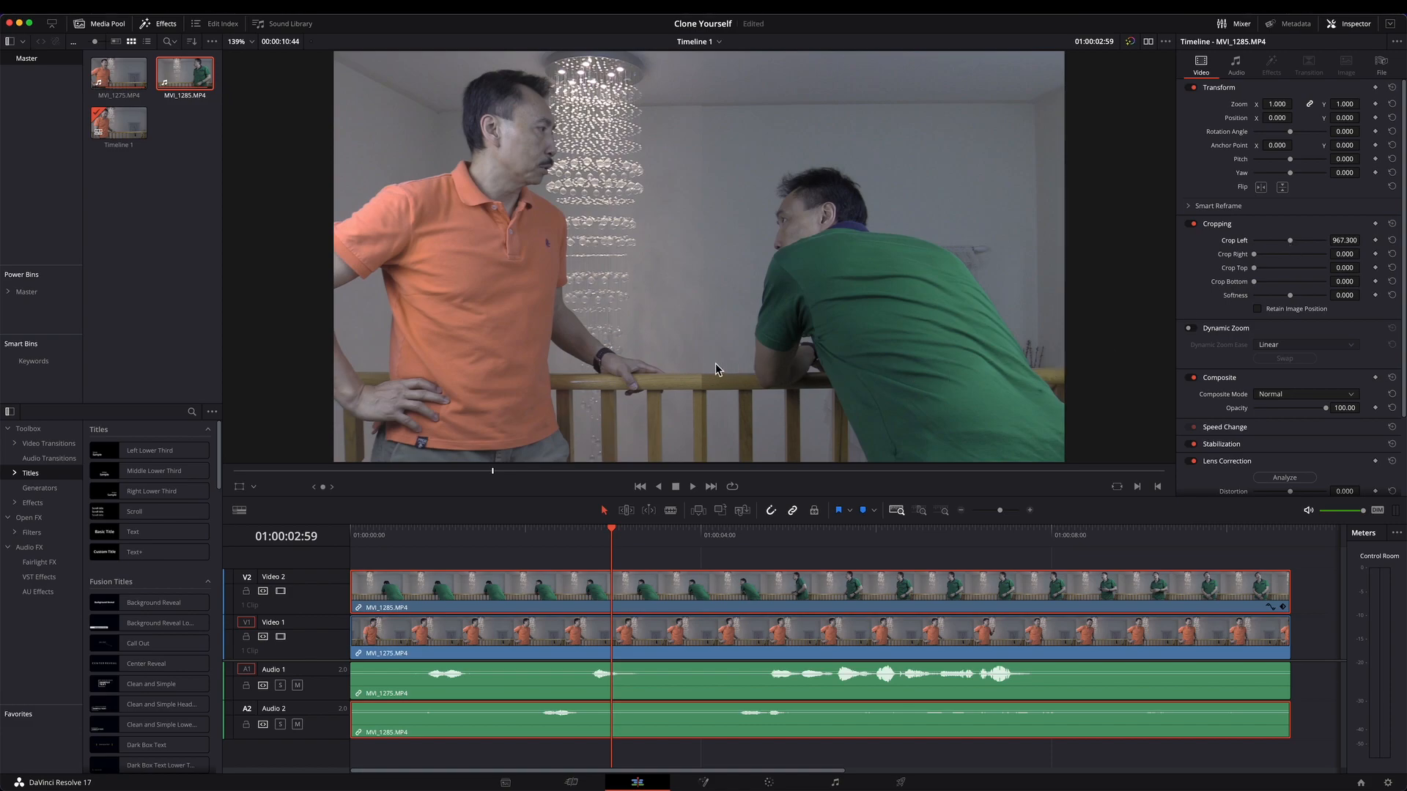
mouse_move(708, 399)
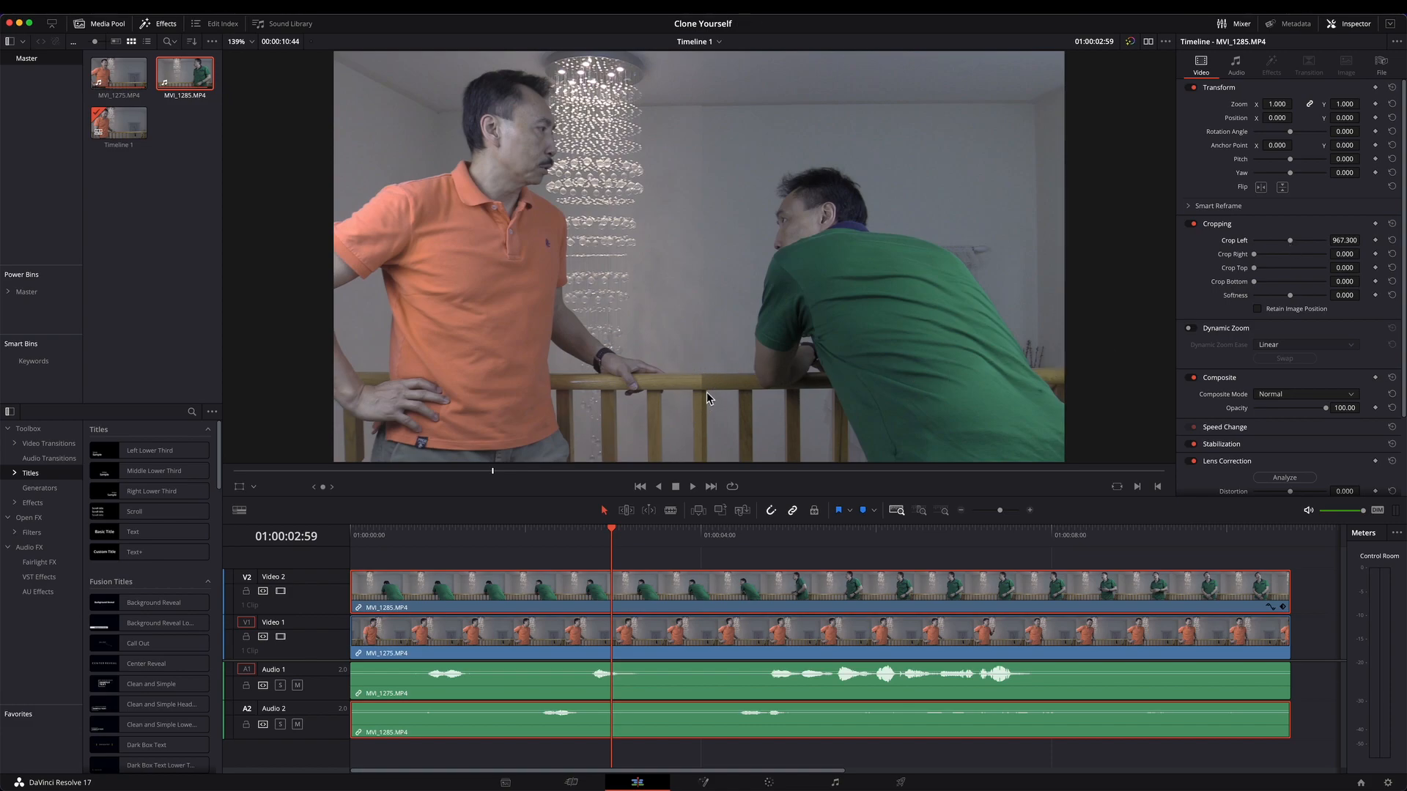
mouse_move(656, 328)
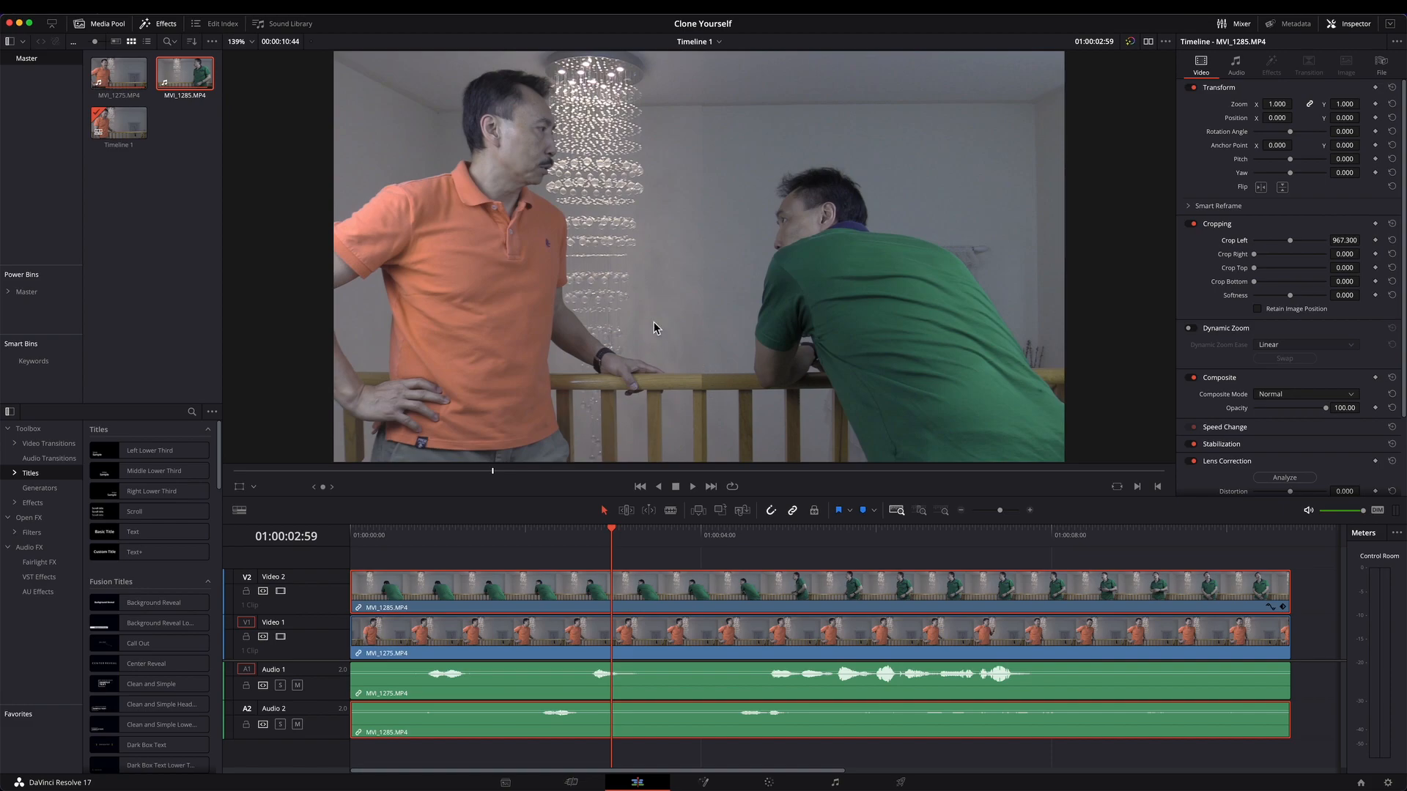
mouse_move(718, 335)
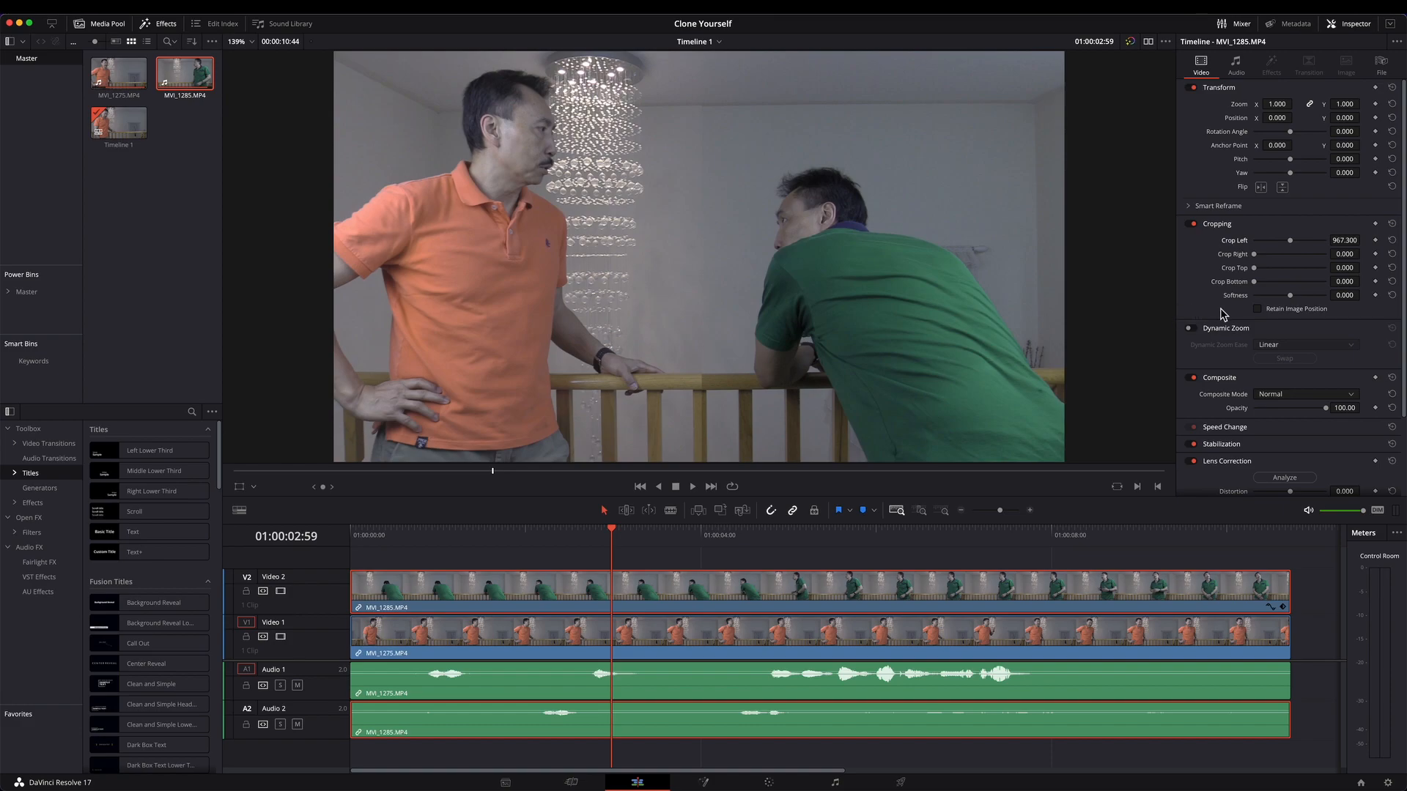
mouse_move(1268, 301)
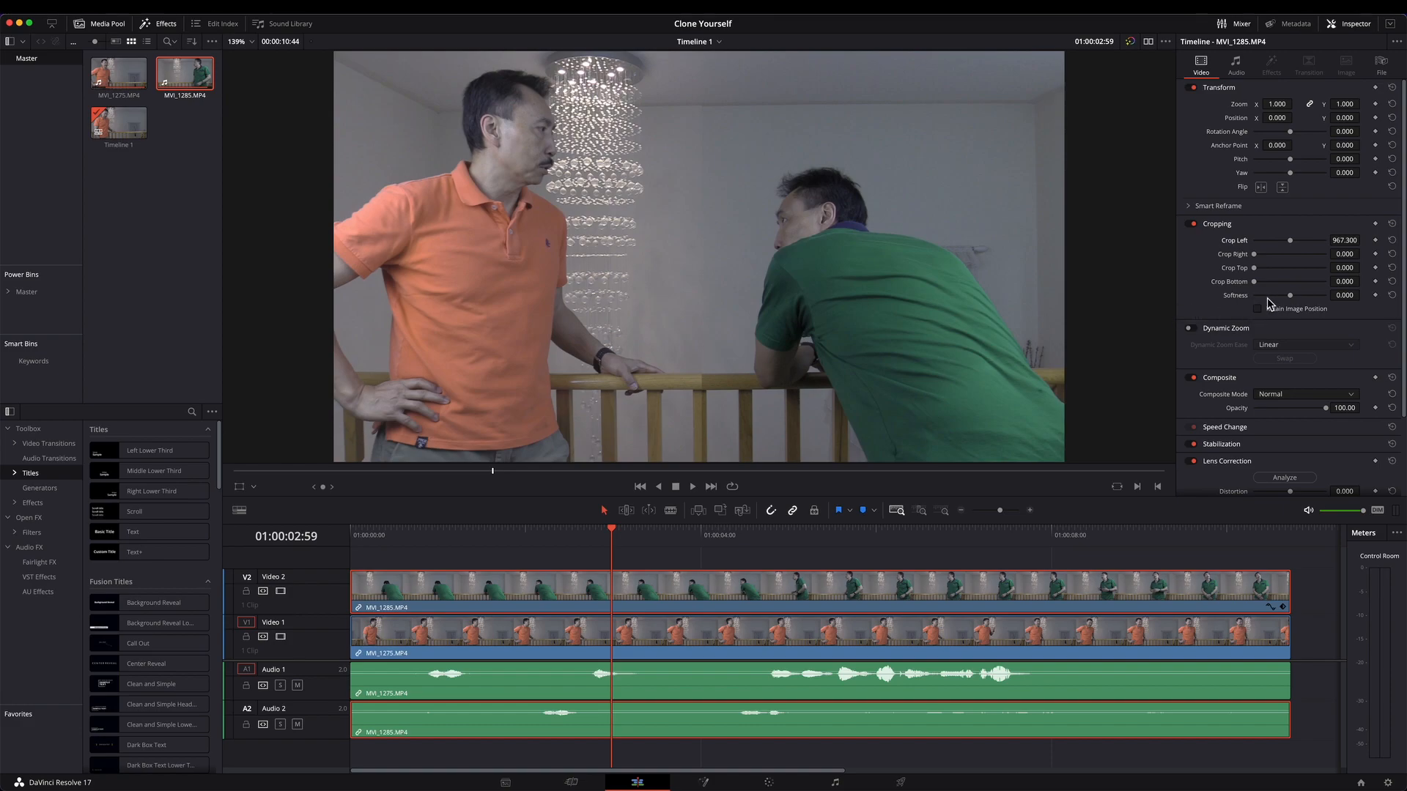
mouse_move(1292, 304)
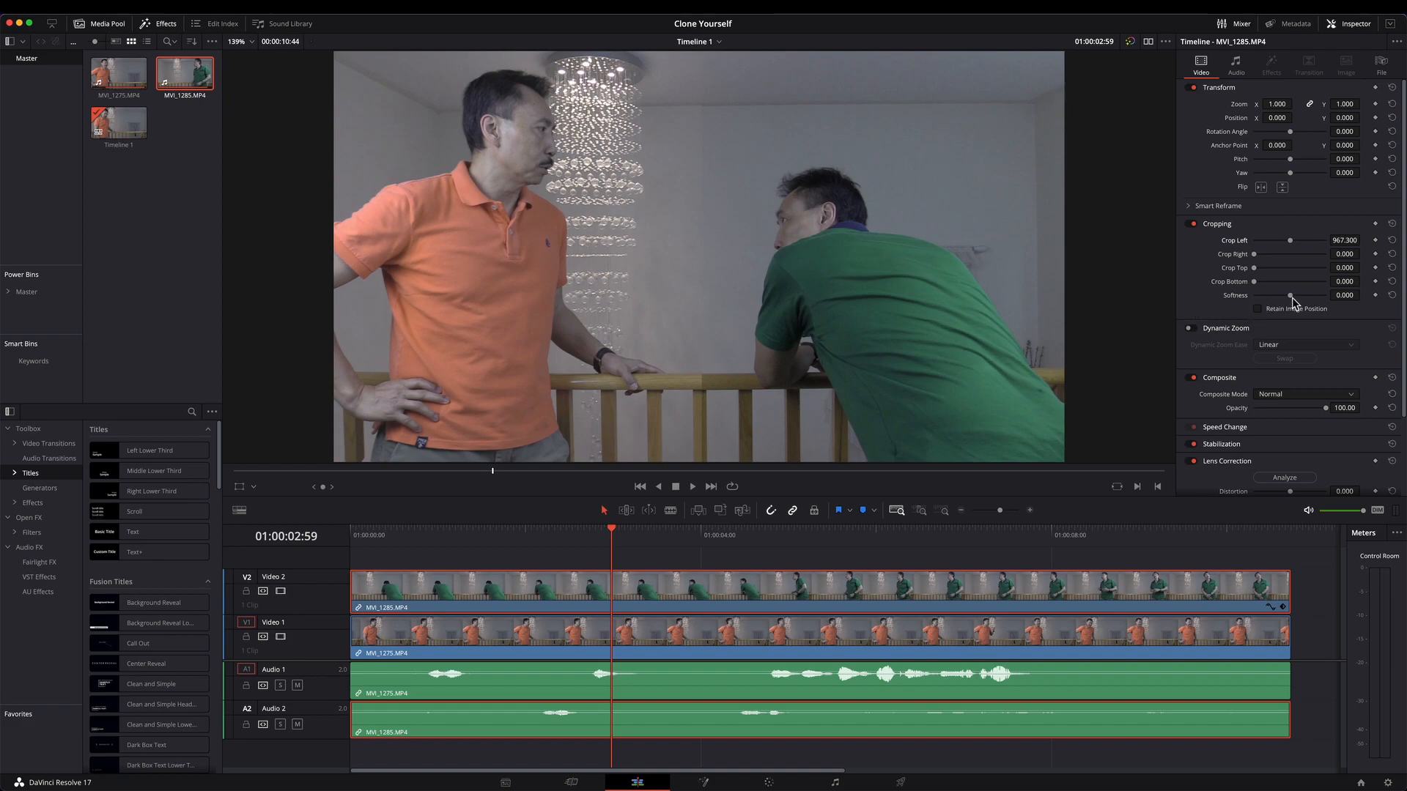
Step: Increase the crop Softness to 26.720 to blend the seam between the two men
left_click_drag(1254, 296, 1293, 295)
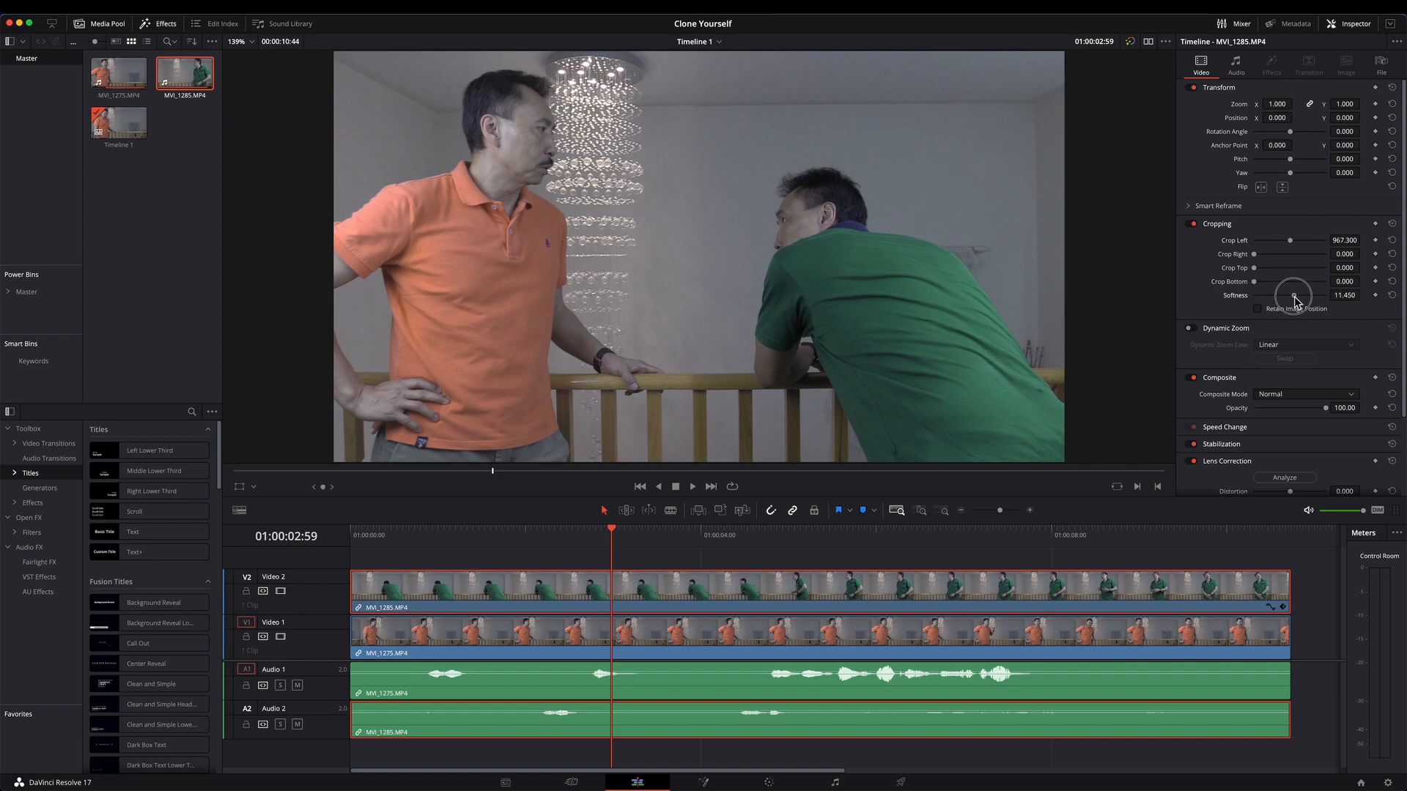
left_click_drag(1296, 295, 1302, 299)
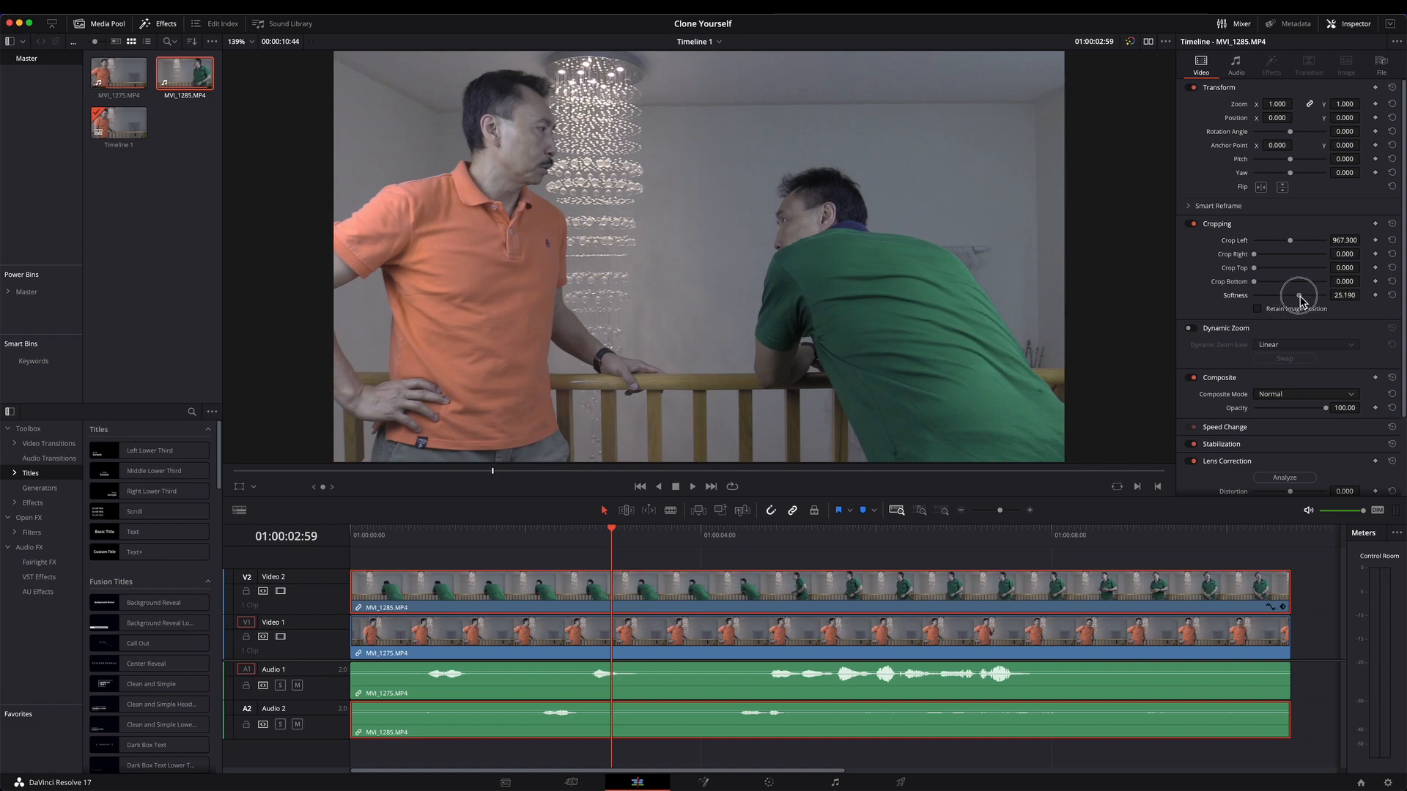
left_click_drag(1296, 296, 1302, 295)
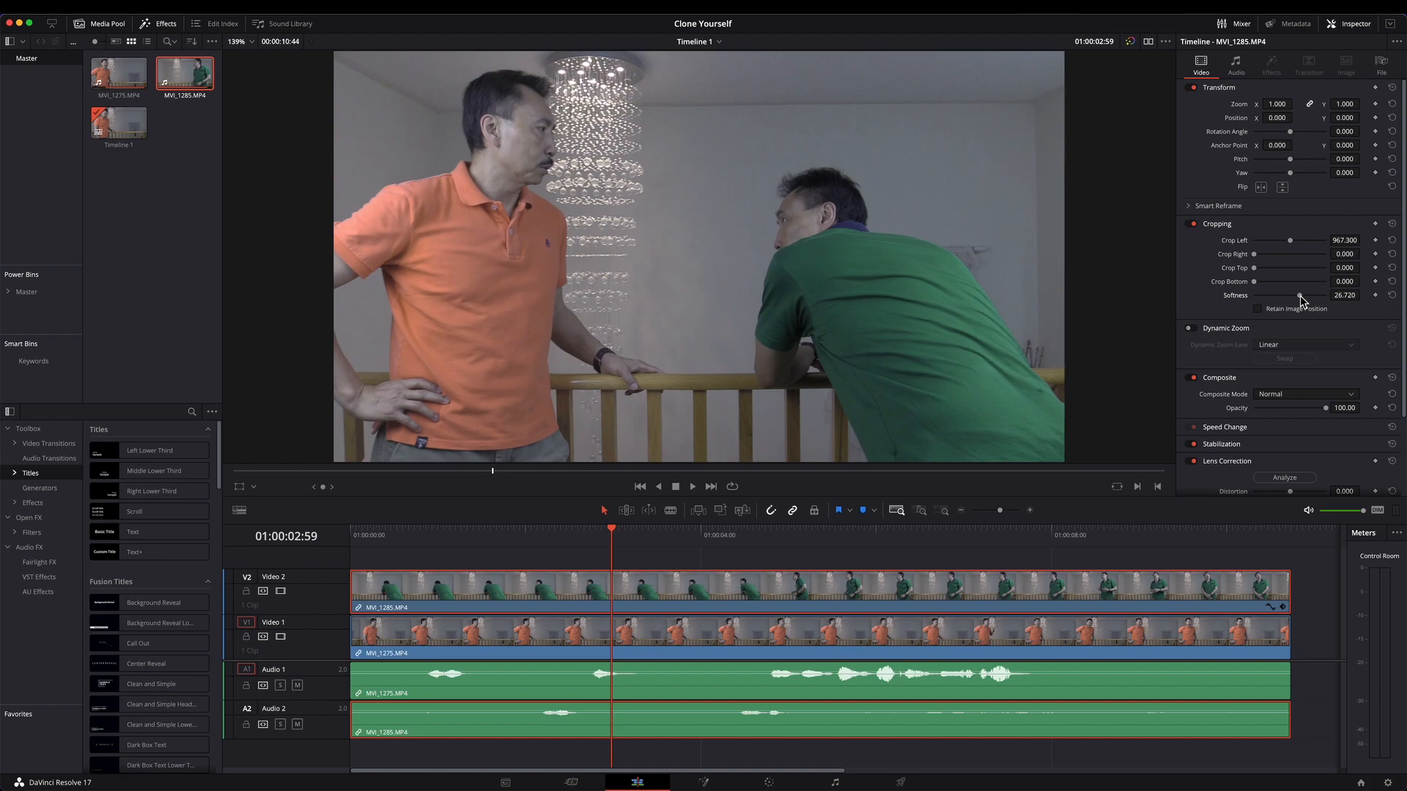
mouse_move(791, 747)
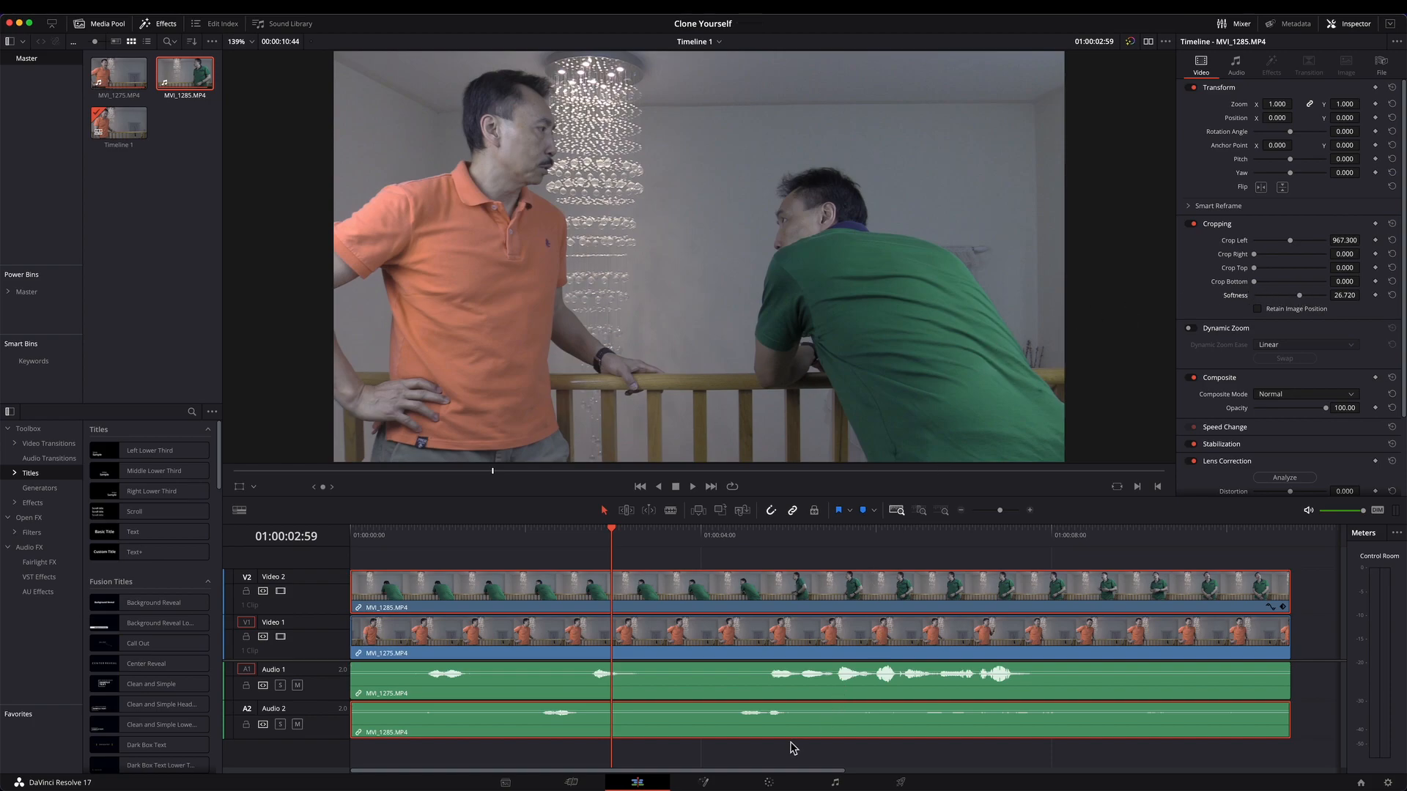
Step: On the Color page, set node 02's Offset master slider to 25.60
left_click(773, 780)
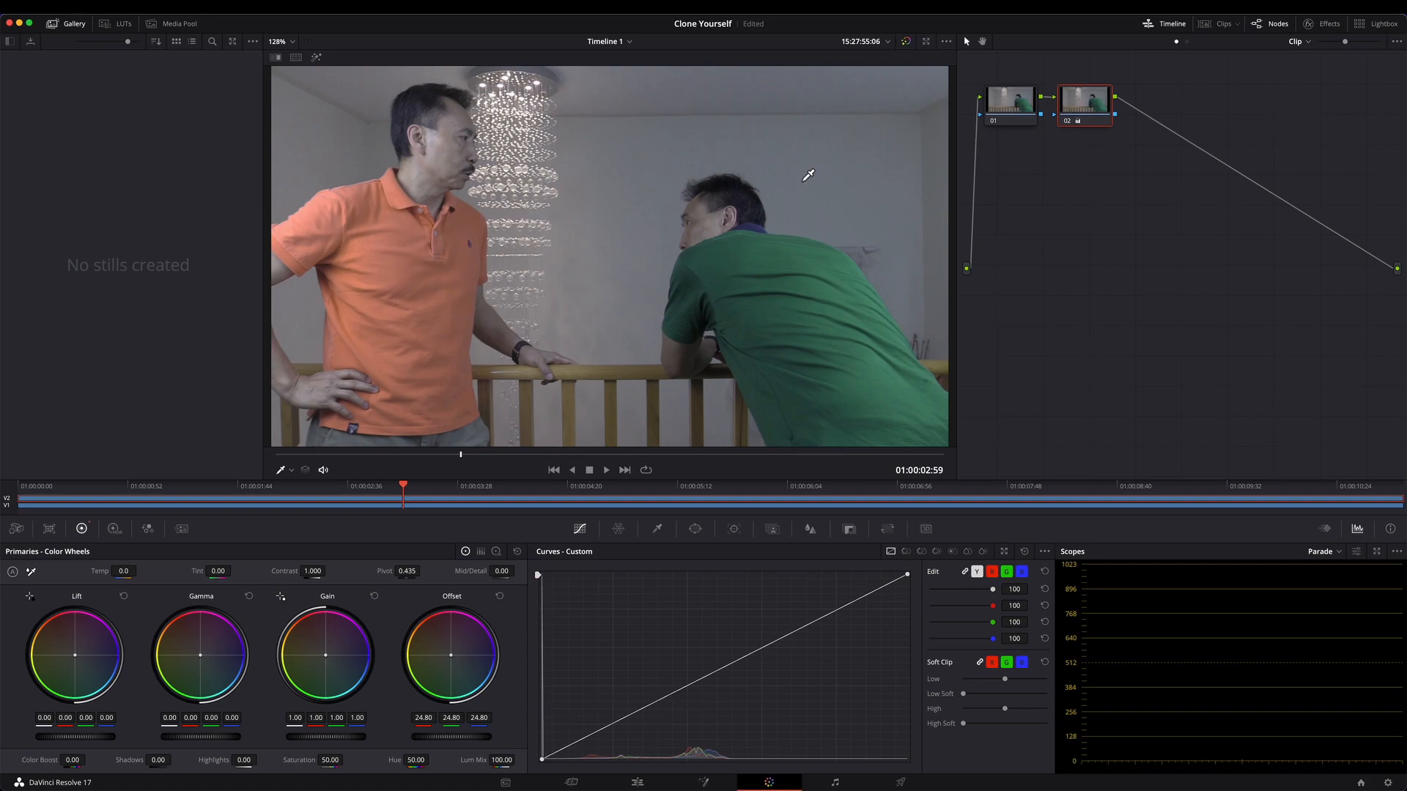
mouse_move(910, 237)
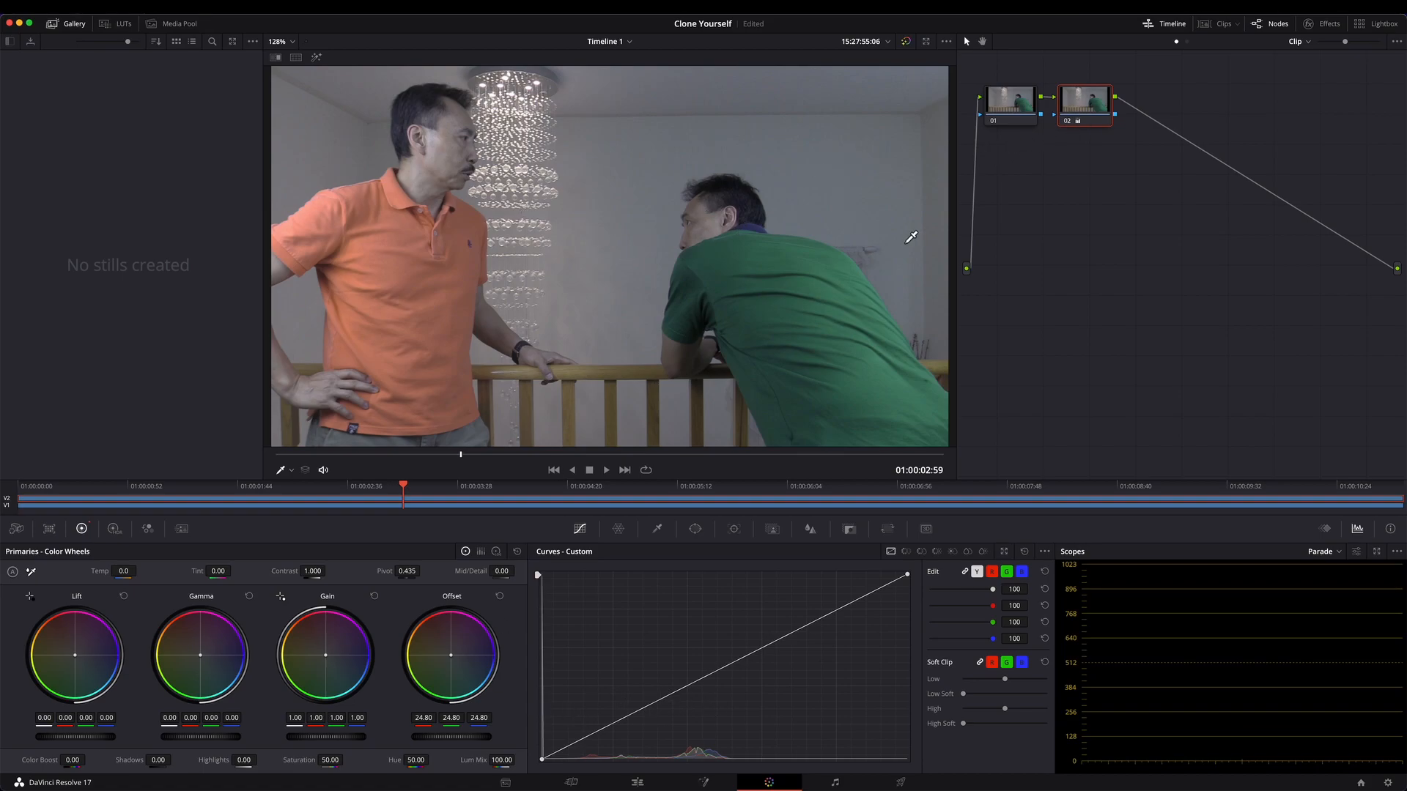
mouse_move(453, 748)
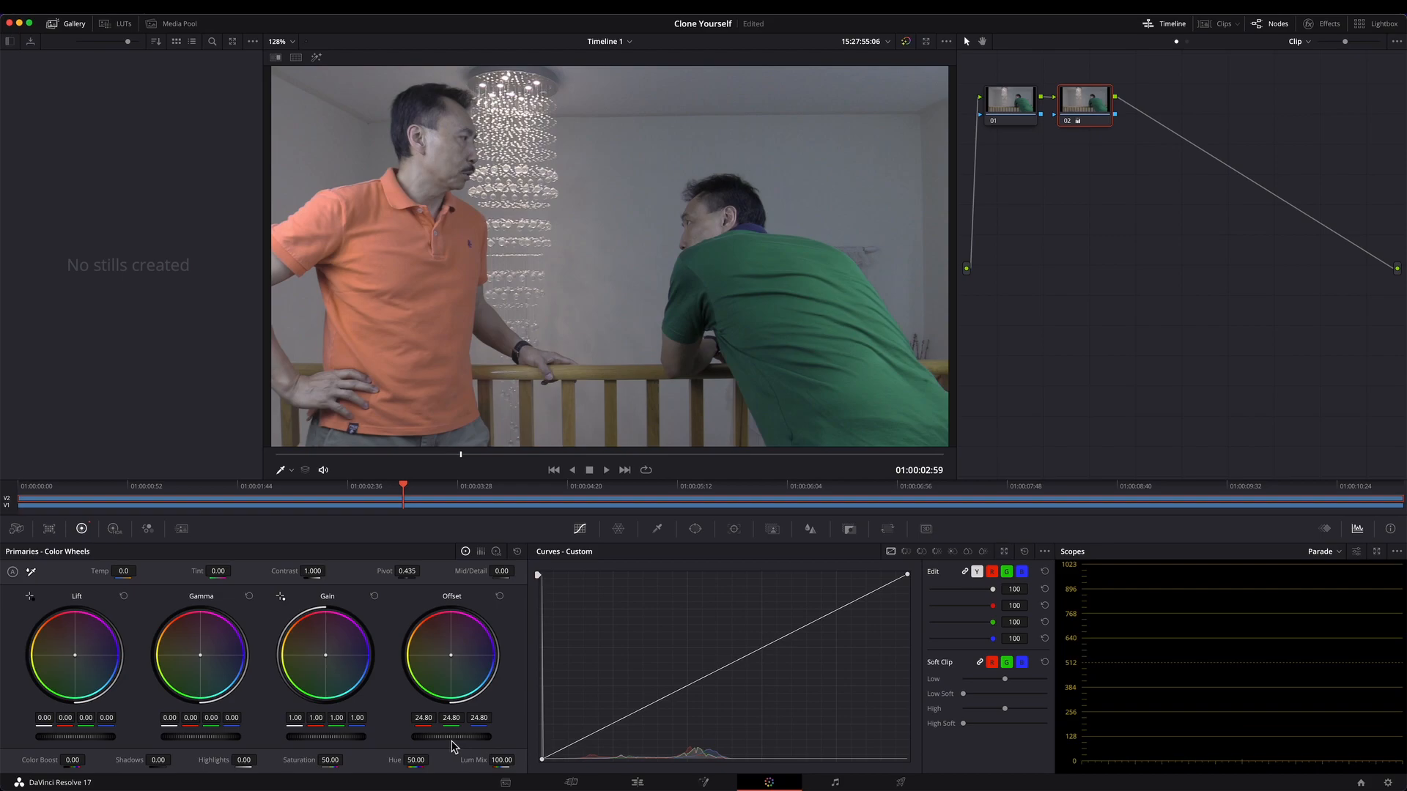
left_click_drag(422, 736, 350, 739)
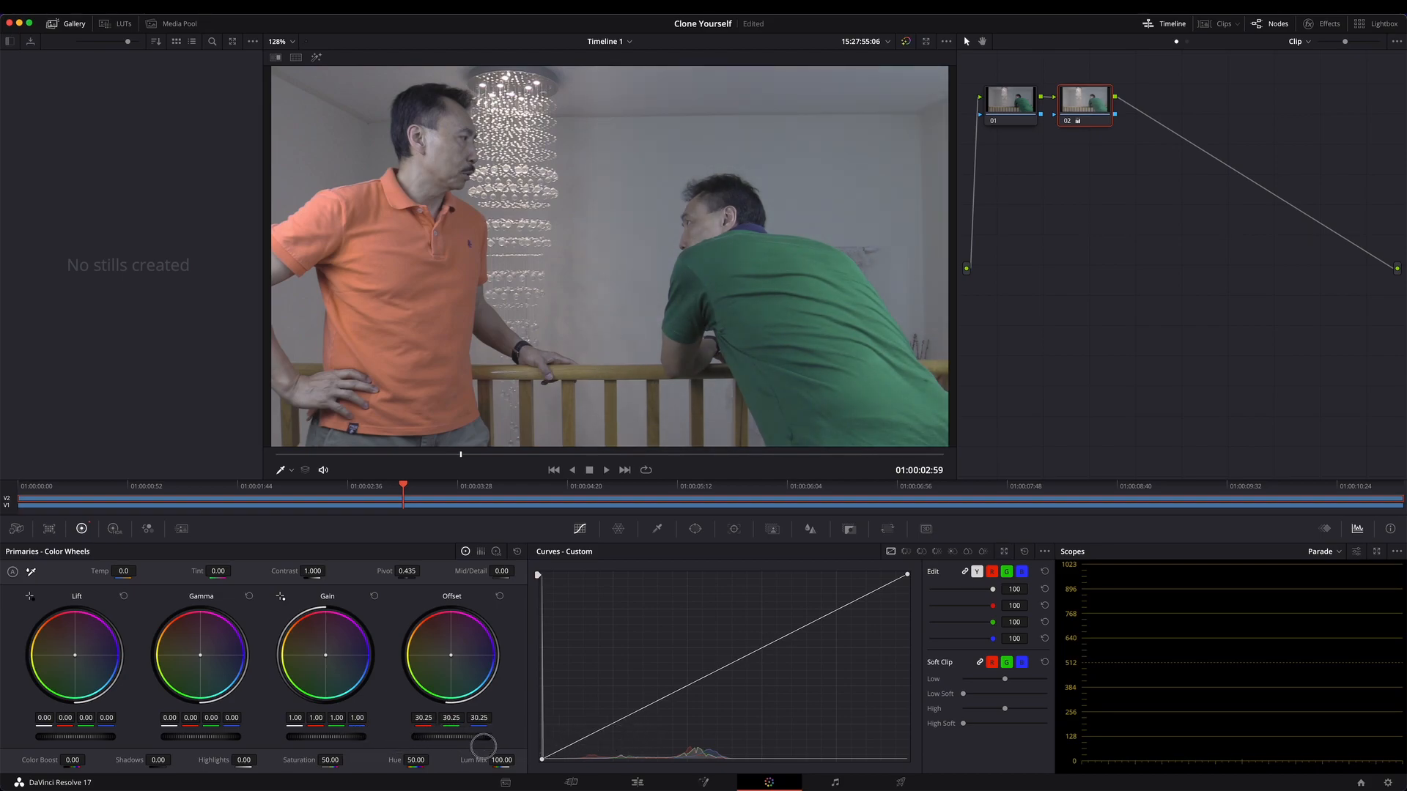
left_click_drag(482, 746, 446, 747)
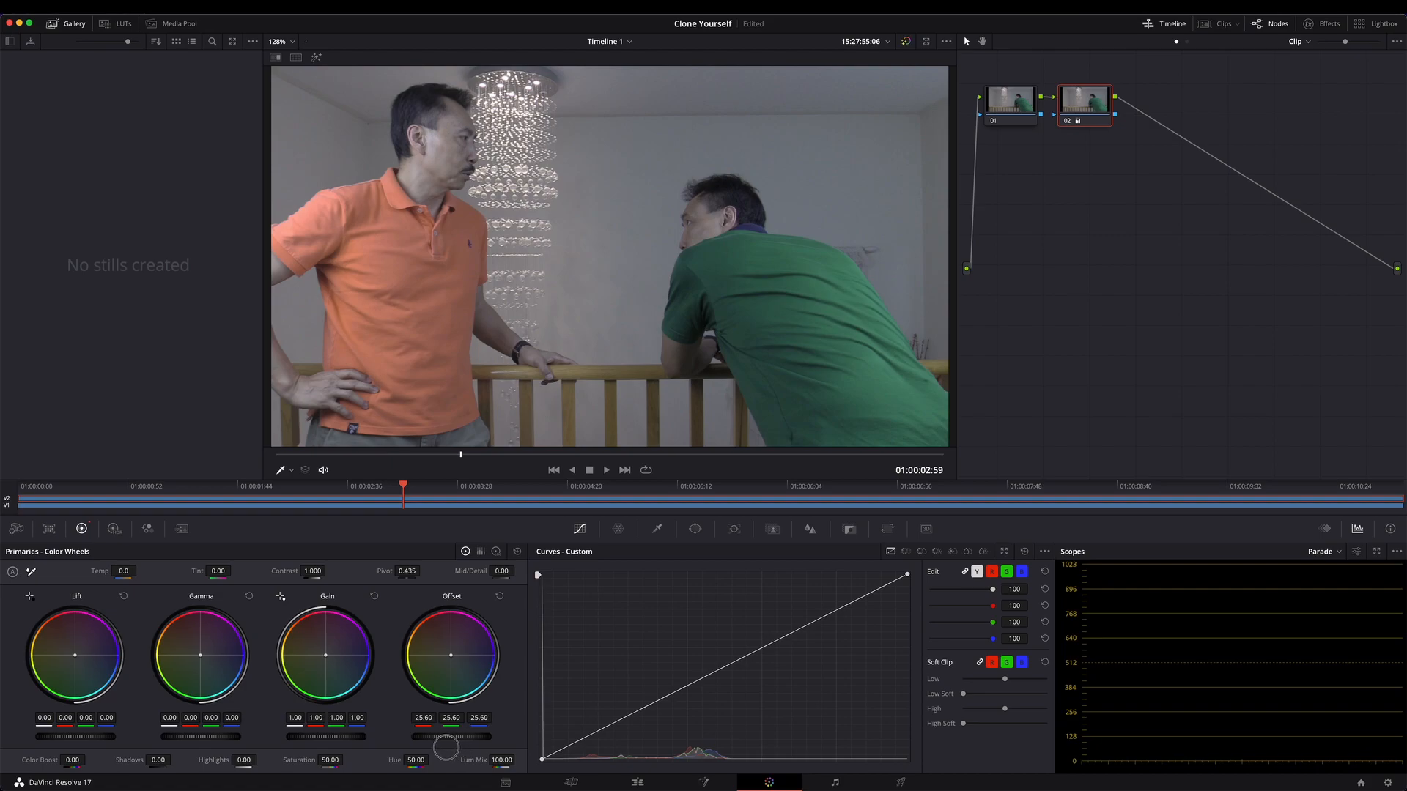